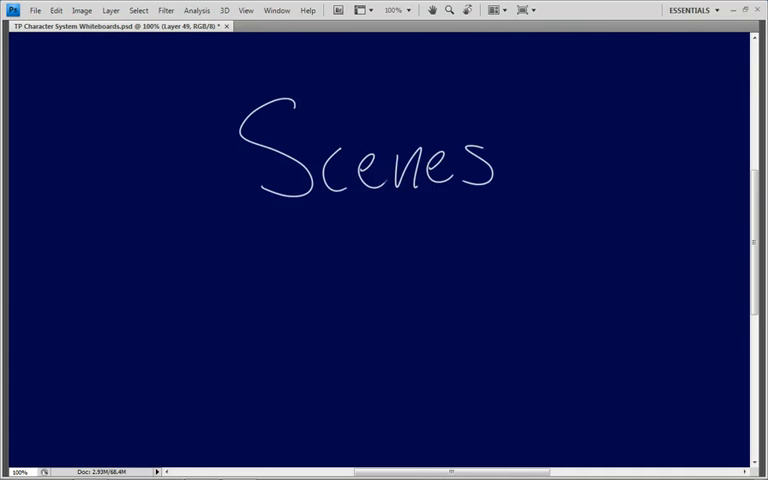
Step: Drag in the Unity Project panel to reveal the Scenes folder's scene files
left_click_drag(178, 215, 553, 222)
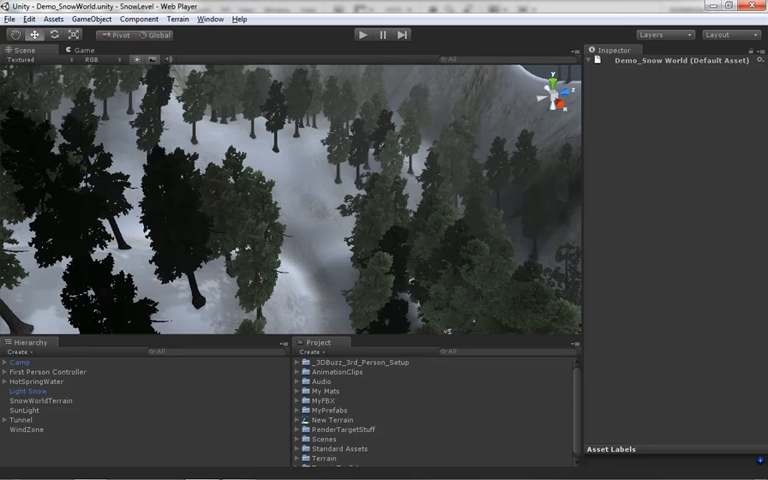
Step: Open the TerrainToolkitTest scene from the Scenes folder
left_click(350, 385)
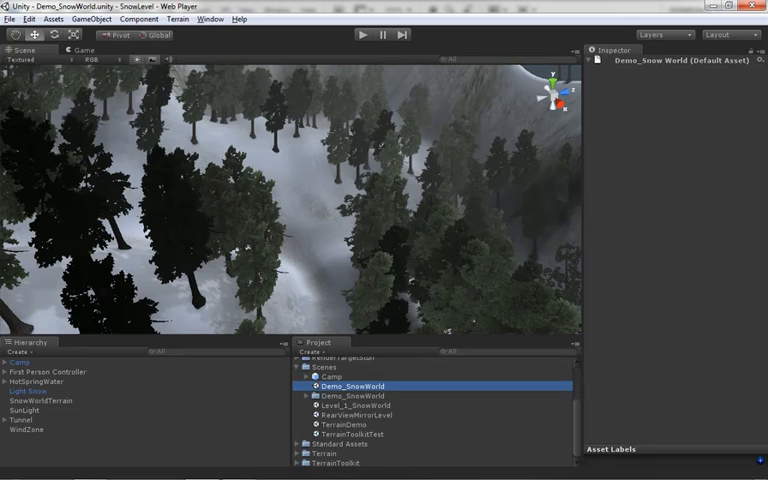
left_click(347, 434)
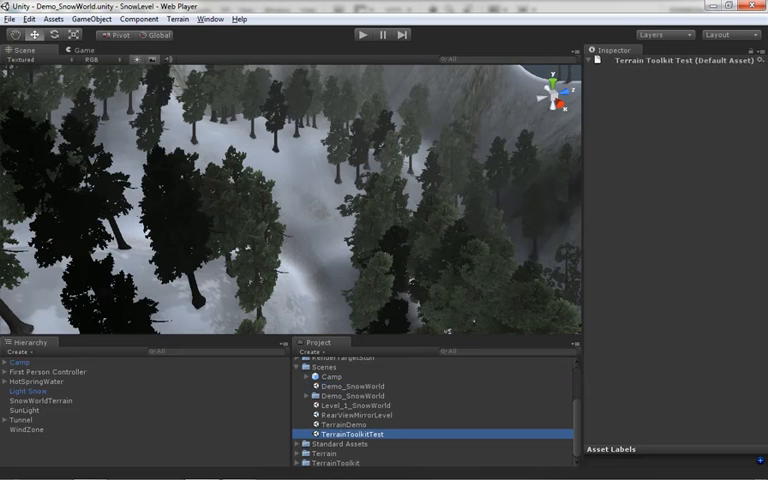
double_click(337, 434)
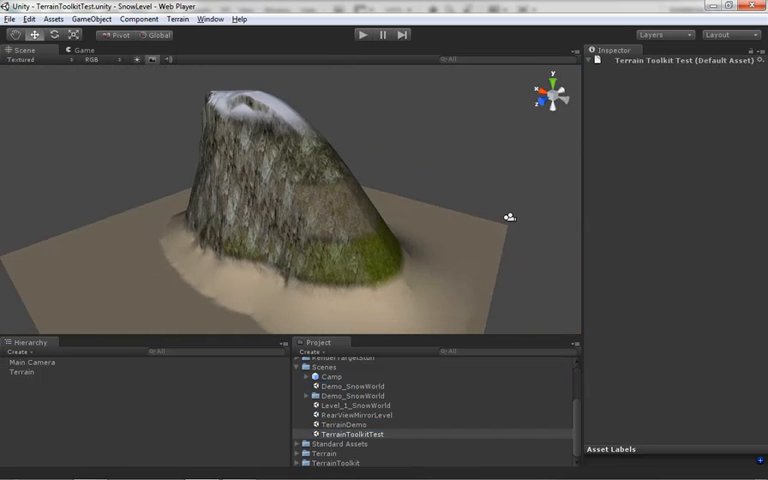
Step: Reload Demo_SnowWorld.unity through the Open Scene dialog
left_click(10, 18)
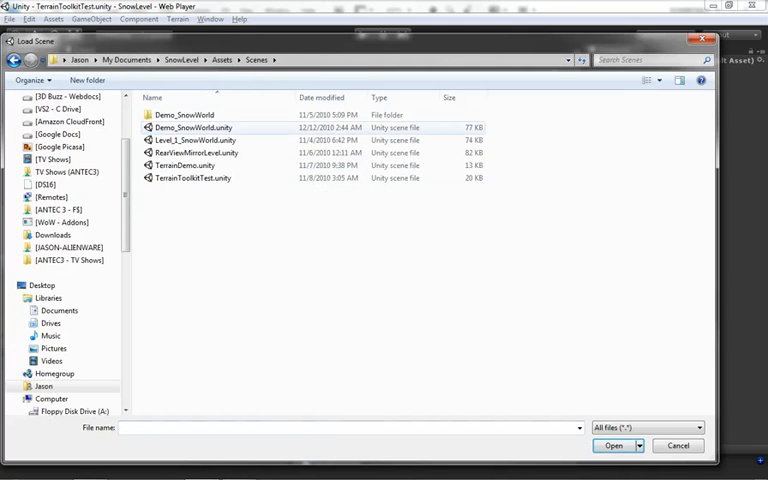
left_click(613, 446)
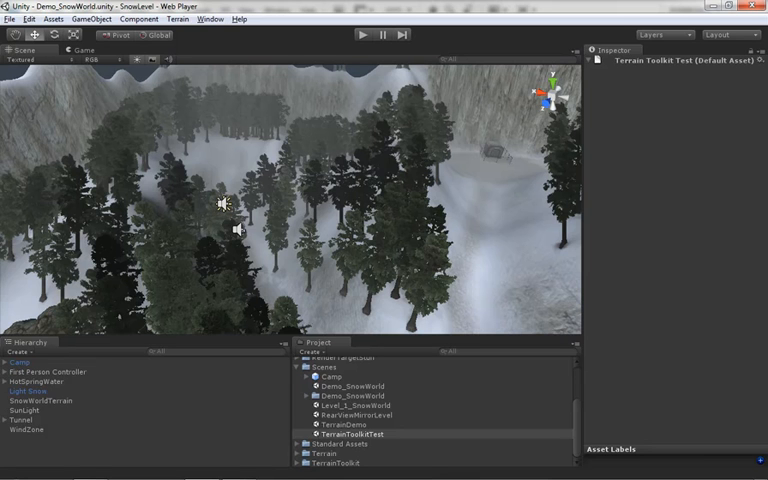
Step: Inspect First Person Controller, Light Snow, then WindZone's directional wind settings
left_click(46, 371)
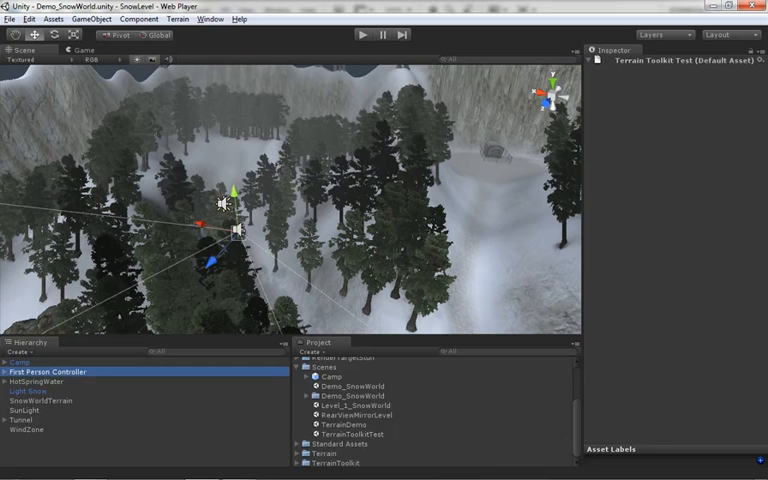
left_click(18, 361)
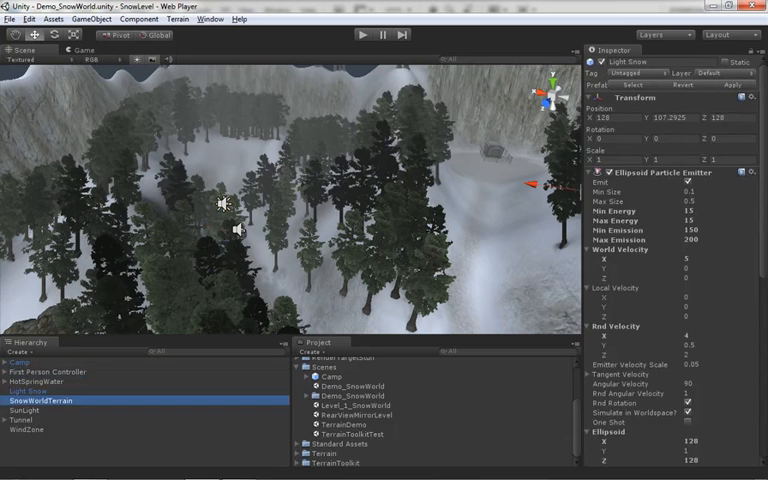
left_click(29, 437)
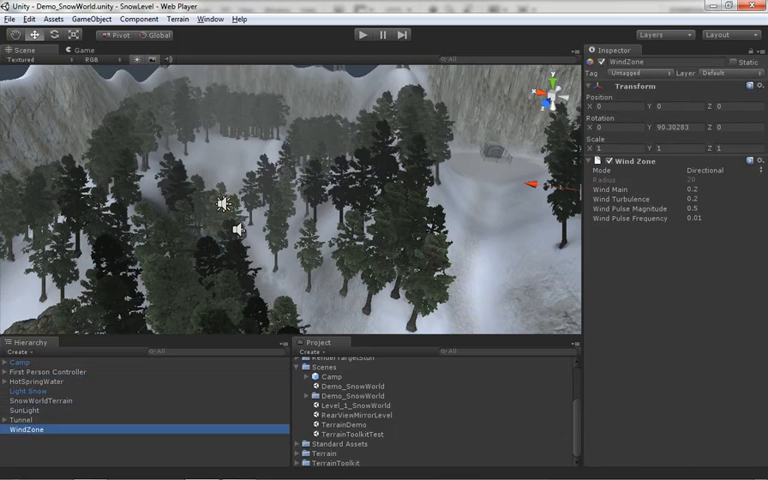